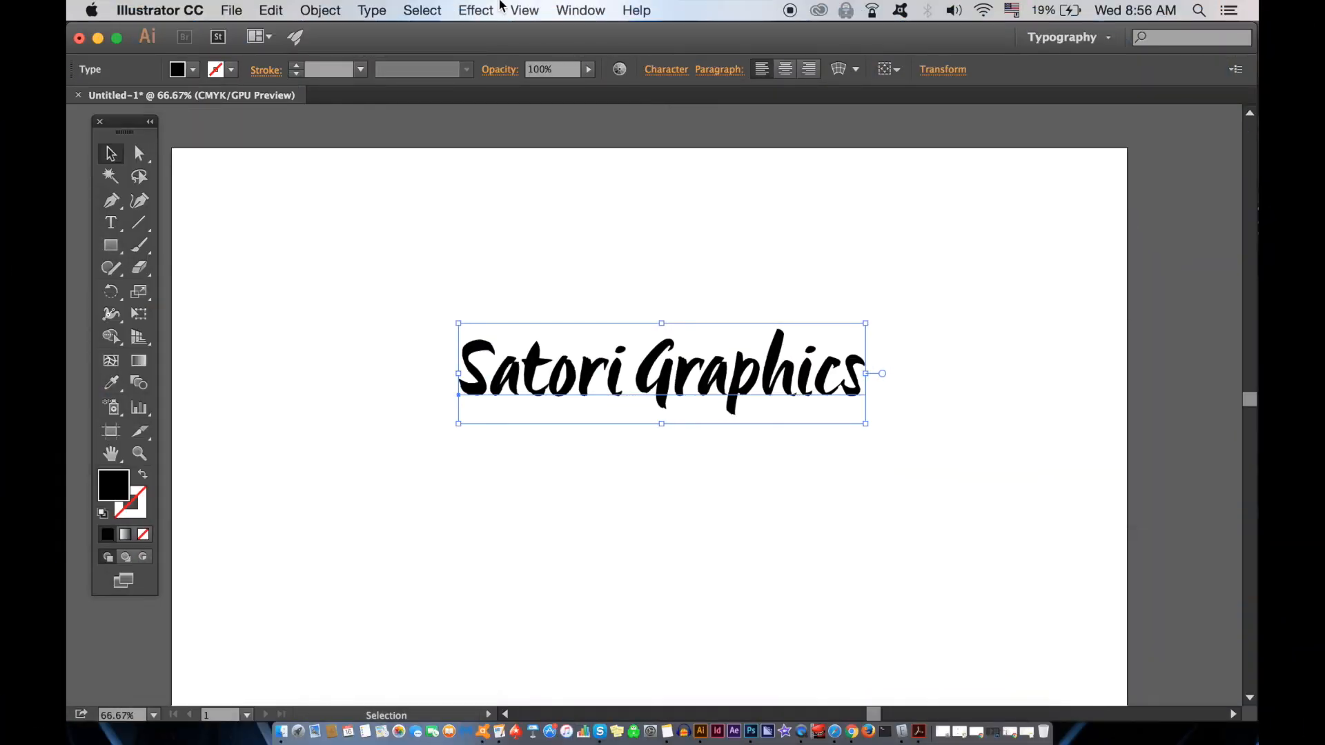
Show the Character panel via Window > Type and start editing the tracking value.
left_click(579, 11)
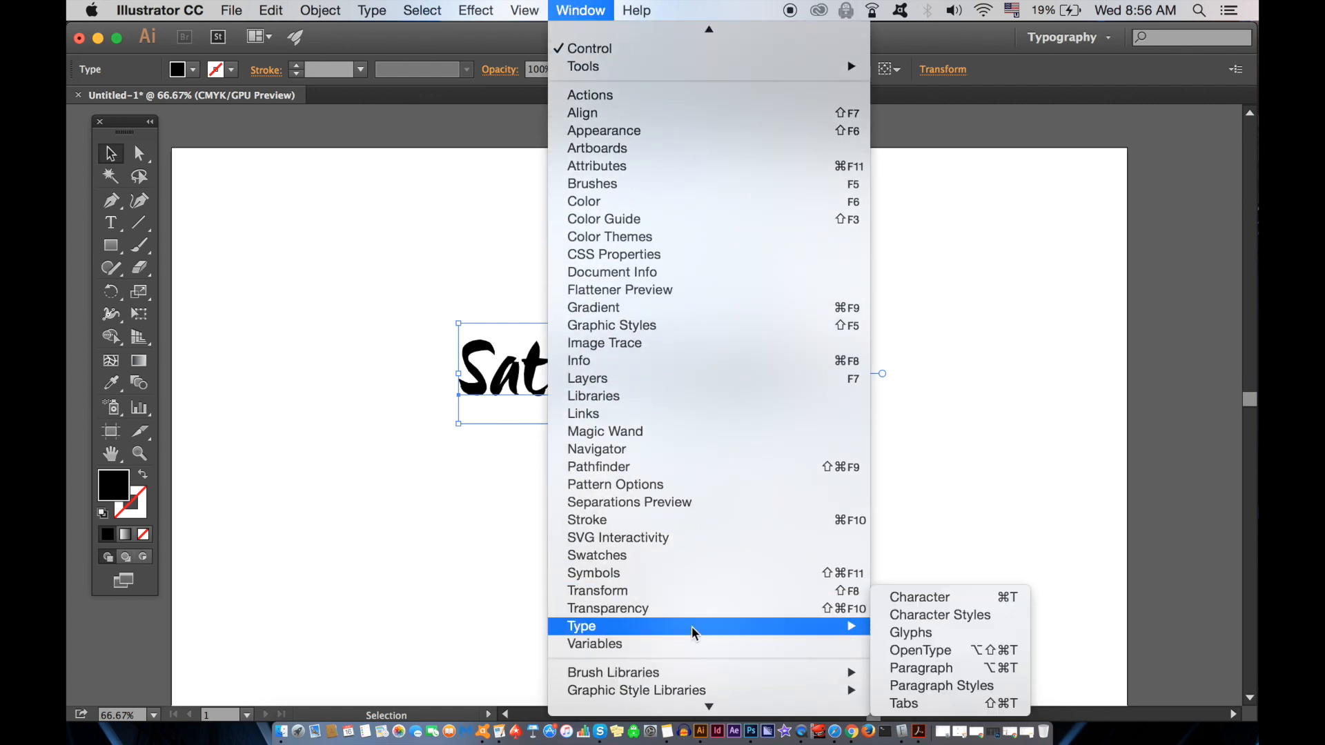
left_click(919, 596)
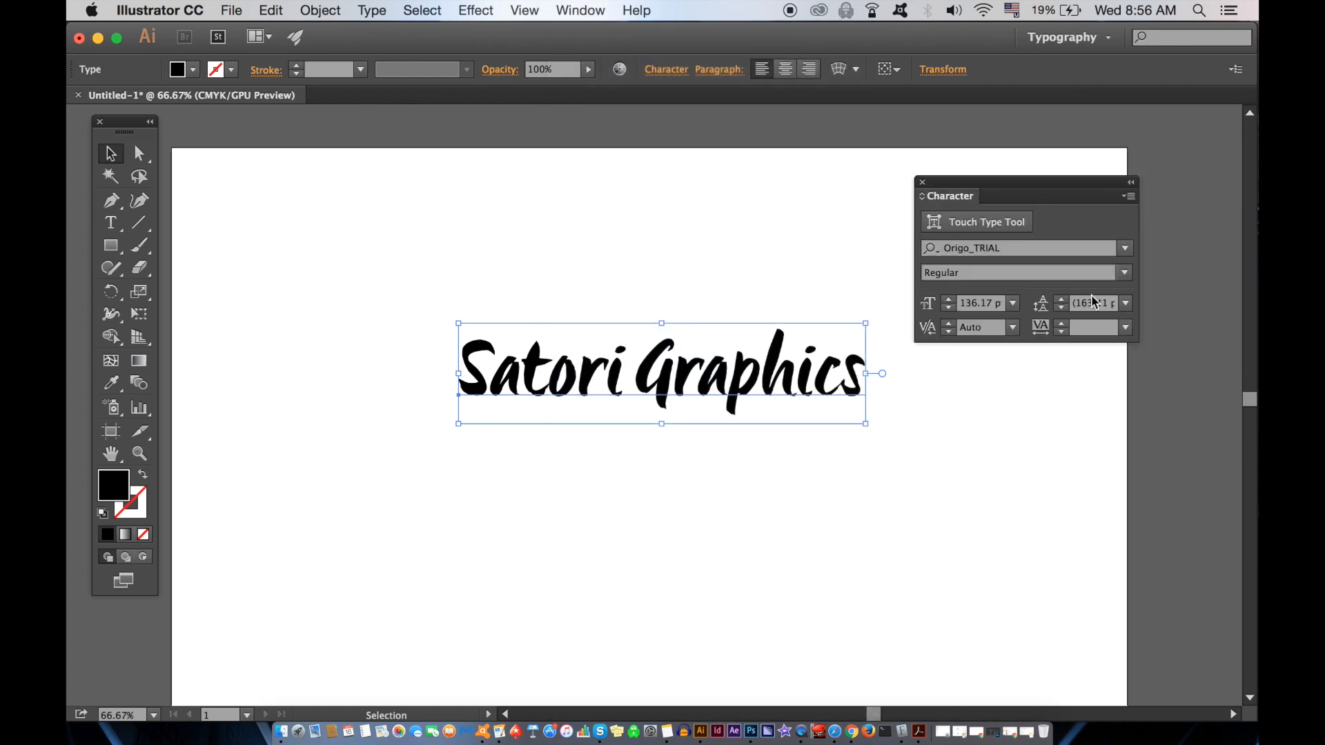
left_click(948, 249)
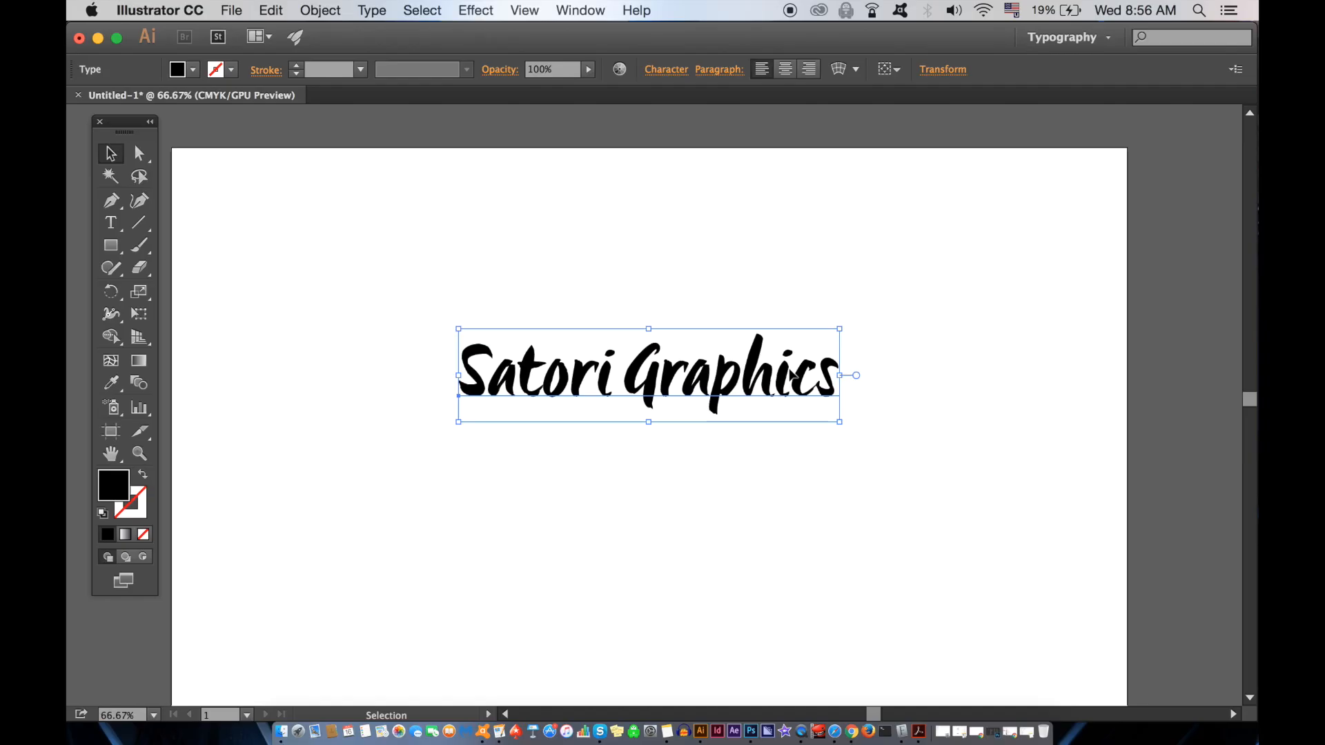
Select the Satori Graphics text to adjust its letter spacing.
left_click(108, 221)
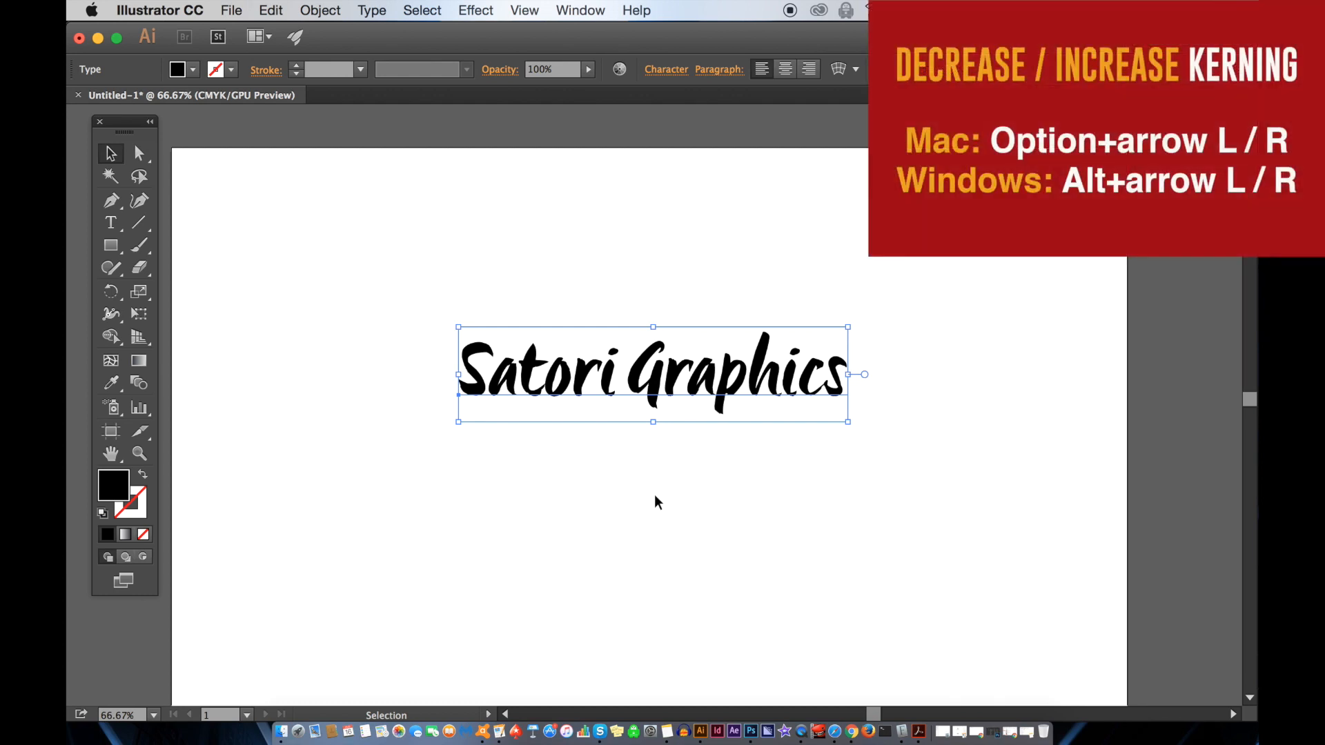
Kern a letter pair tighter then looser with Option+Left and Option+Right.
key("Alt+Left")
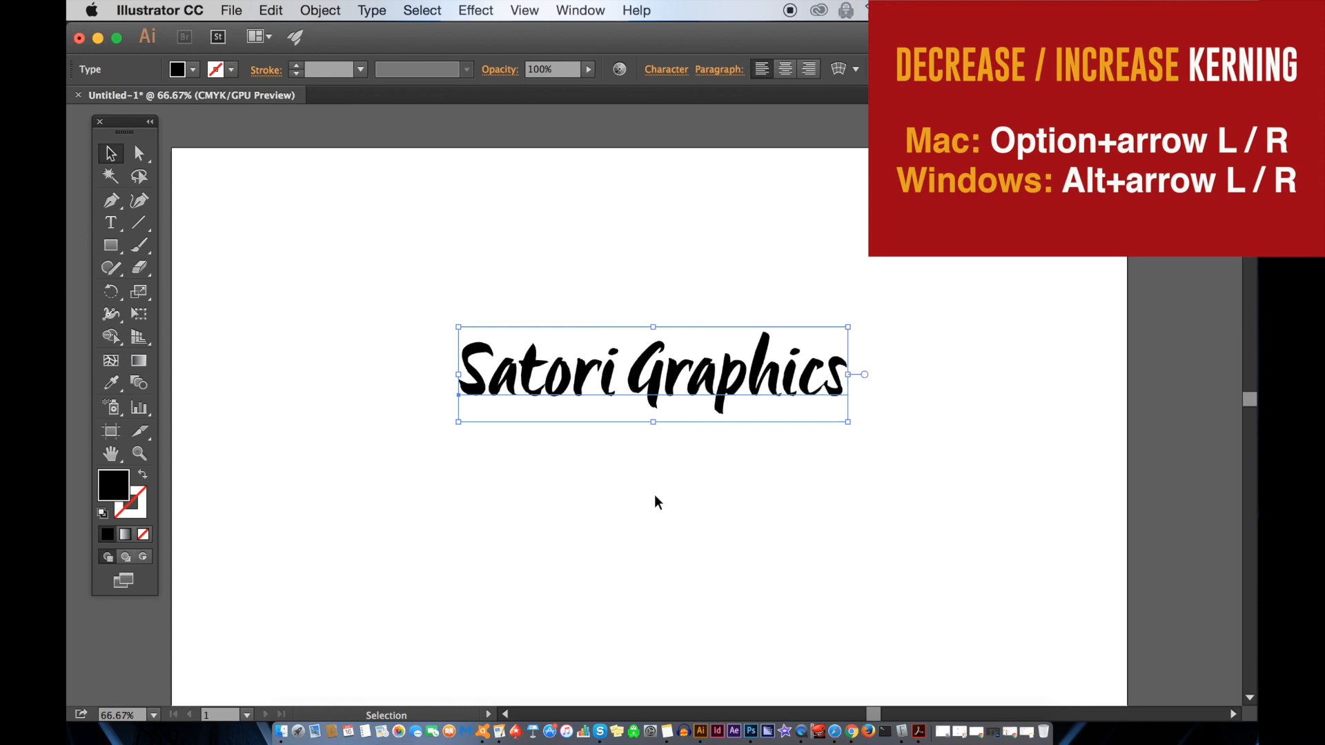
key("Alt+Right")
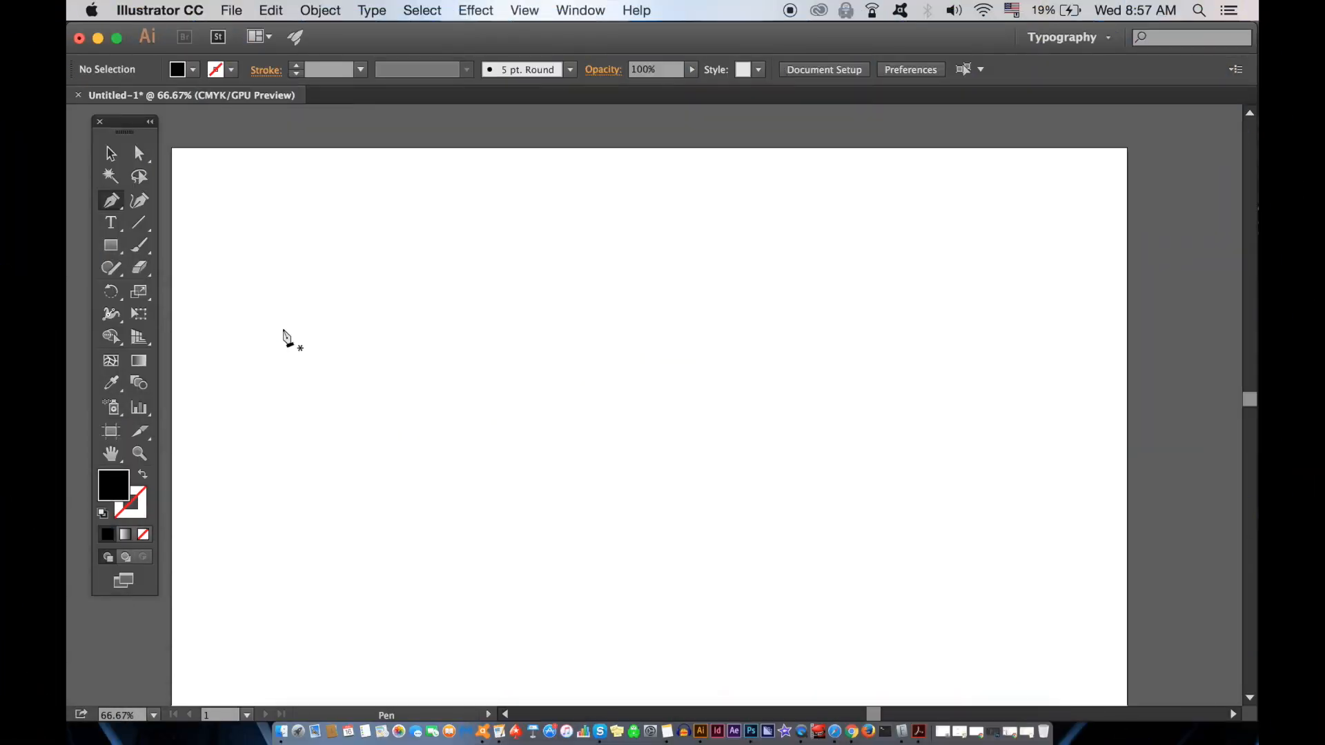
mouse_move(376, 464)
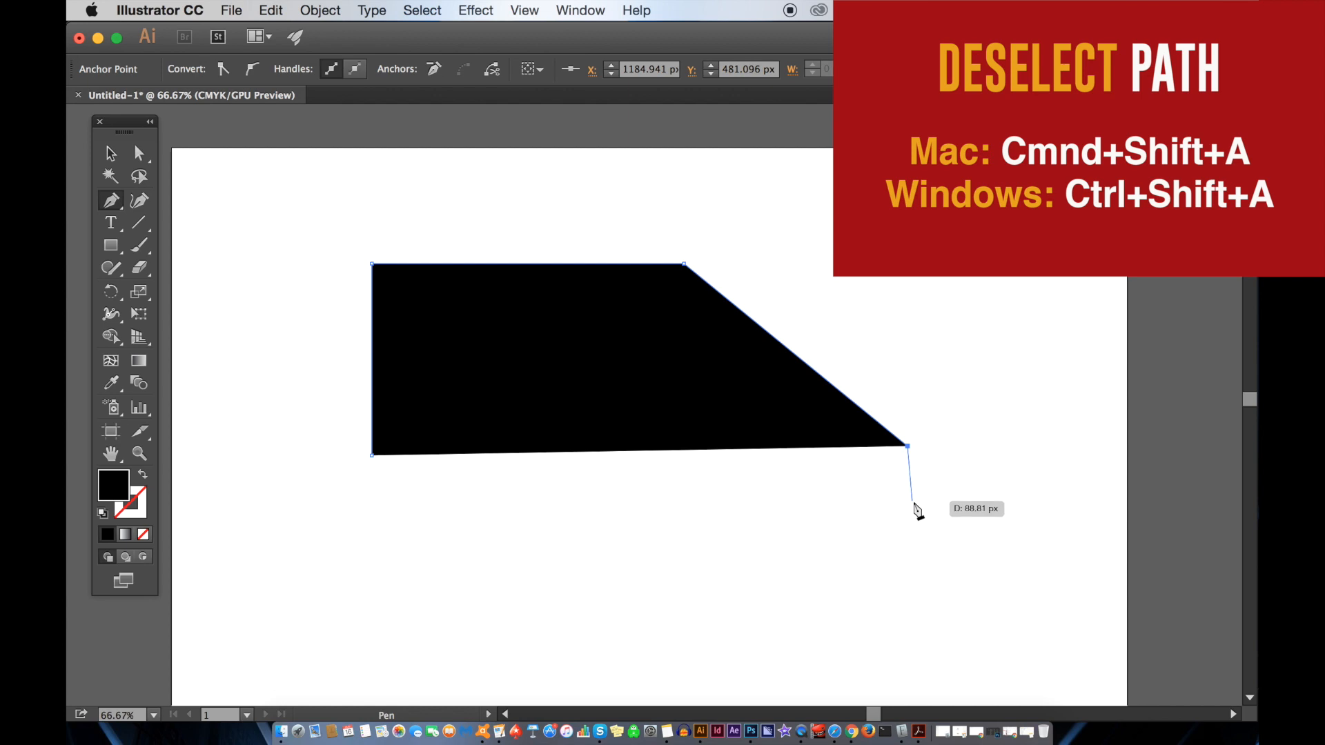
Deselect the finished pen path with Cmd+Shift+A and begin a second angular shape.
key("Cmd+Shift+A")
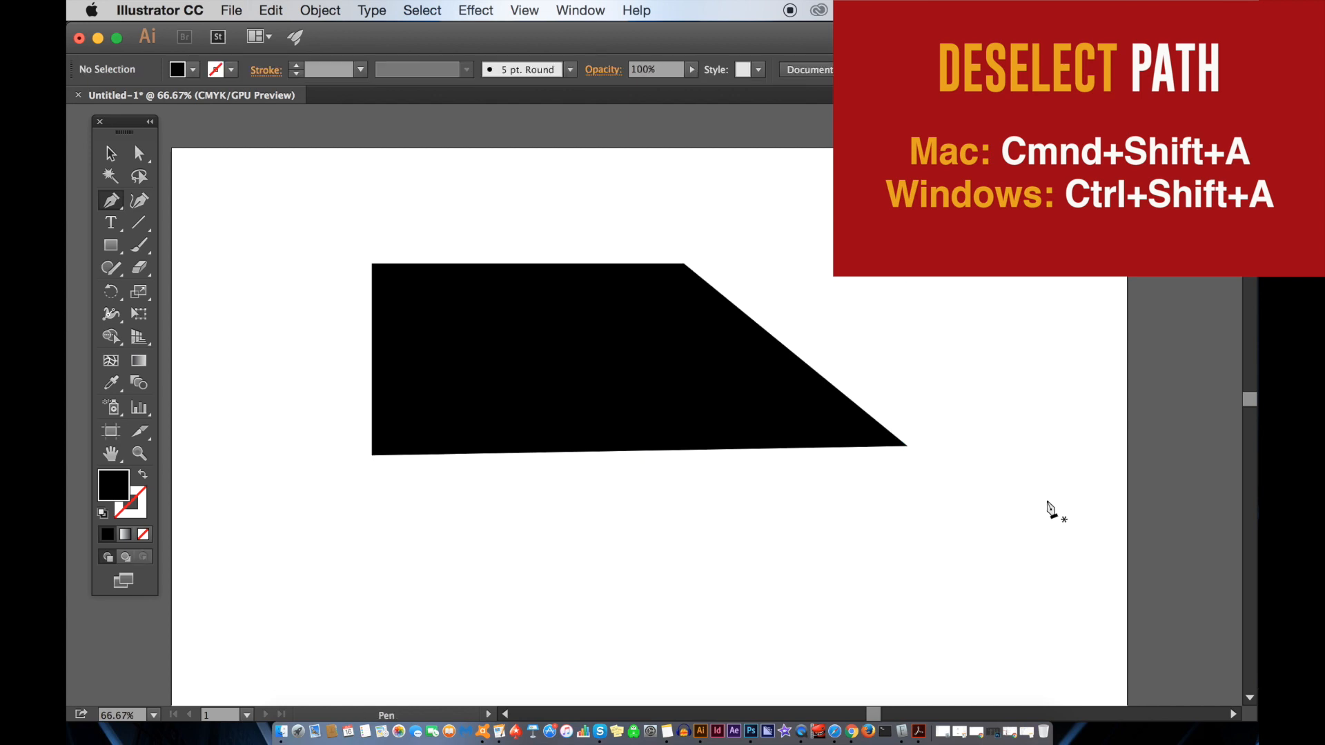
left_click(991, 319)
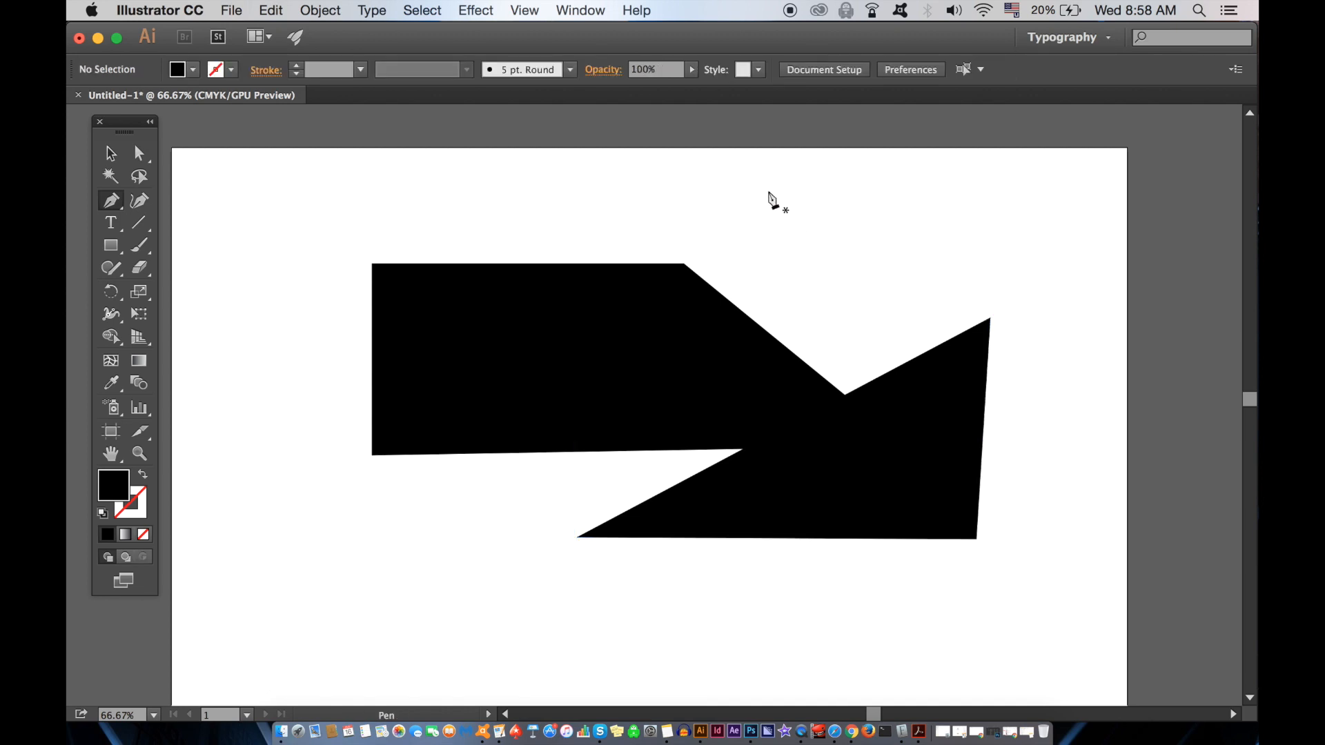
left_click(718, 207)
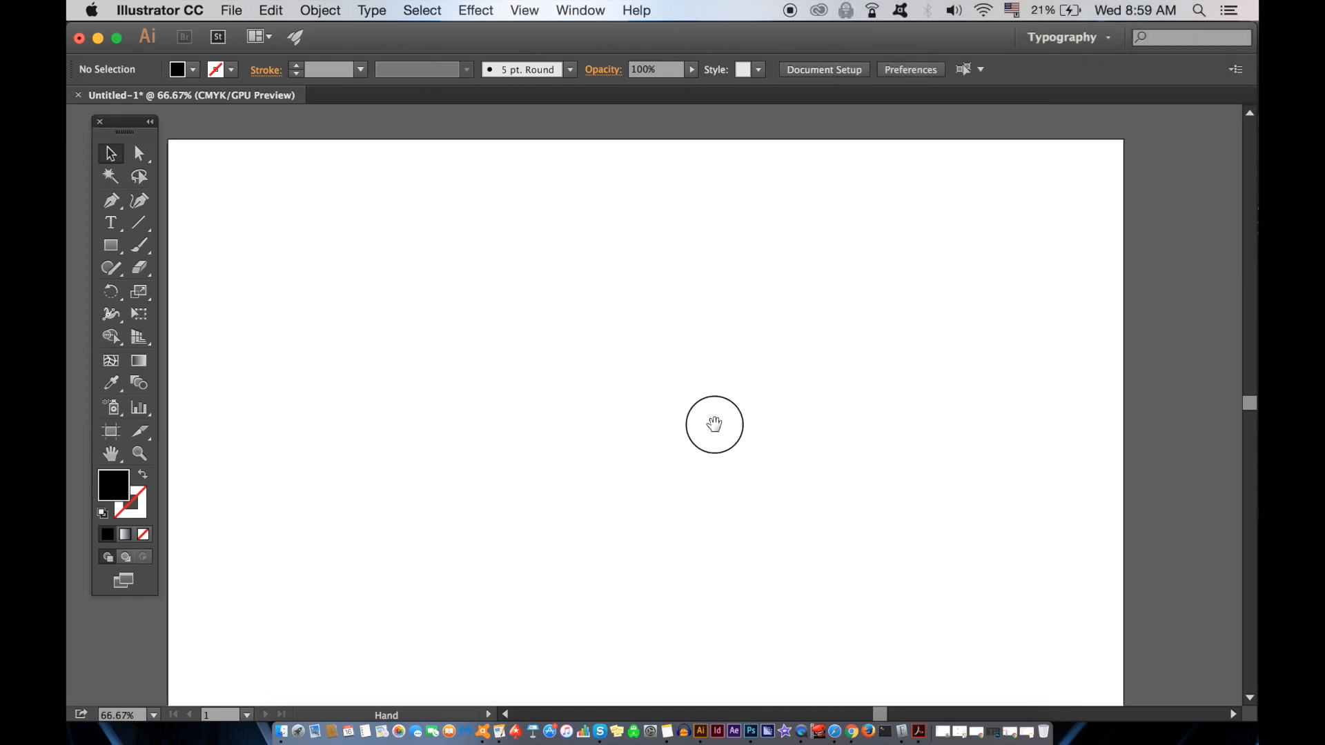
Pan across the artboard with the spacebar Hand tool.
left_click_drag(713, 424, 557, 190)
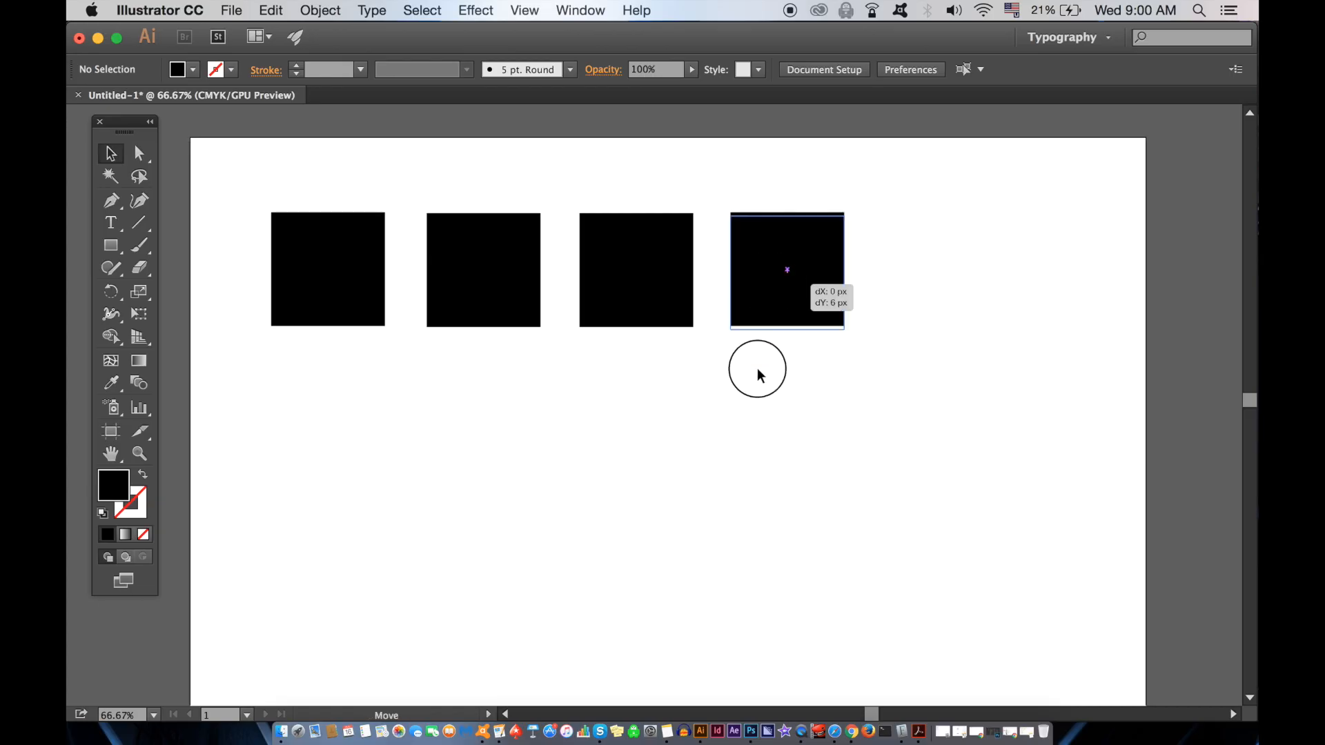
Nudge the fourth black square slightly up and to the right.
left_click_drag(785, 271, 818, 236)
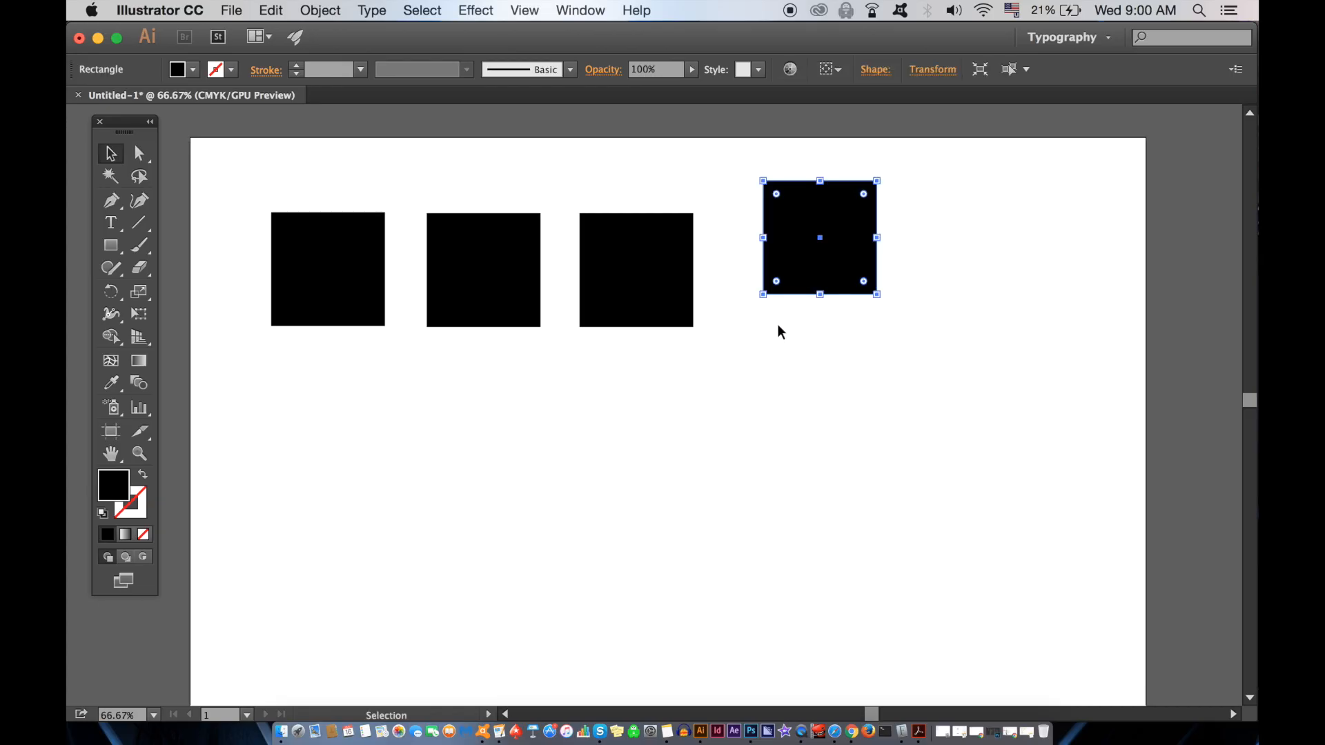